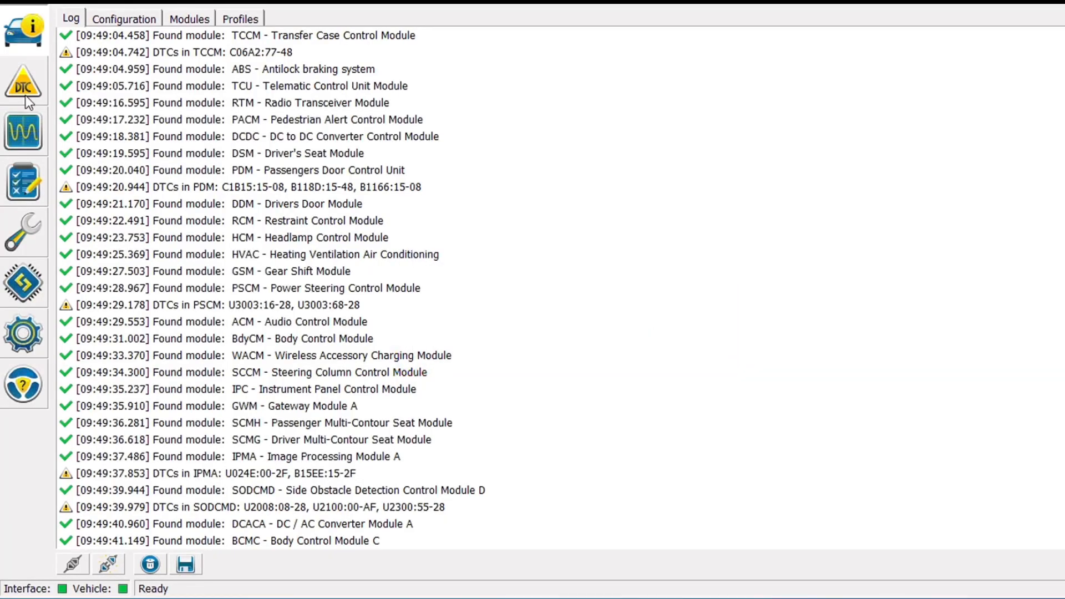
# - Review the stored DTC list and inspect the SODCMD U2100 code details before clearing
pyautogui.click(23, 81)
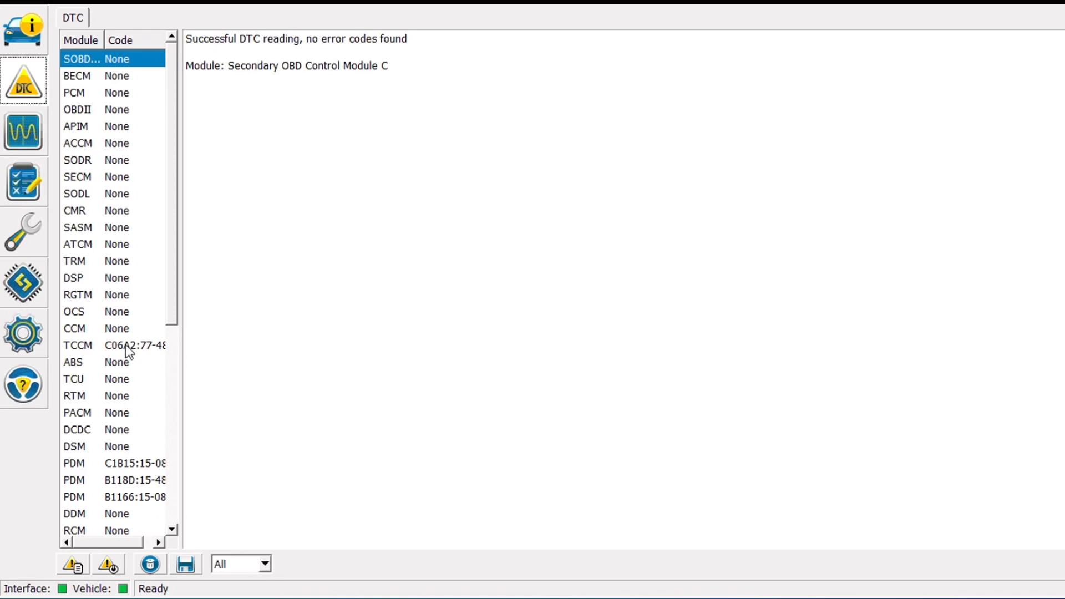
pyautogui.click(122, 463)
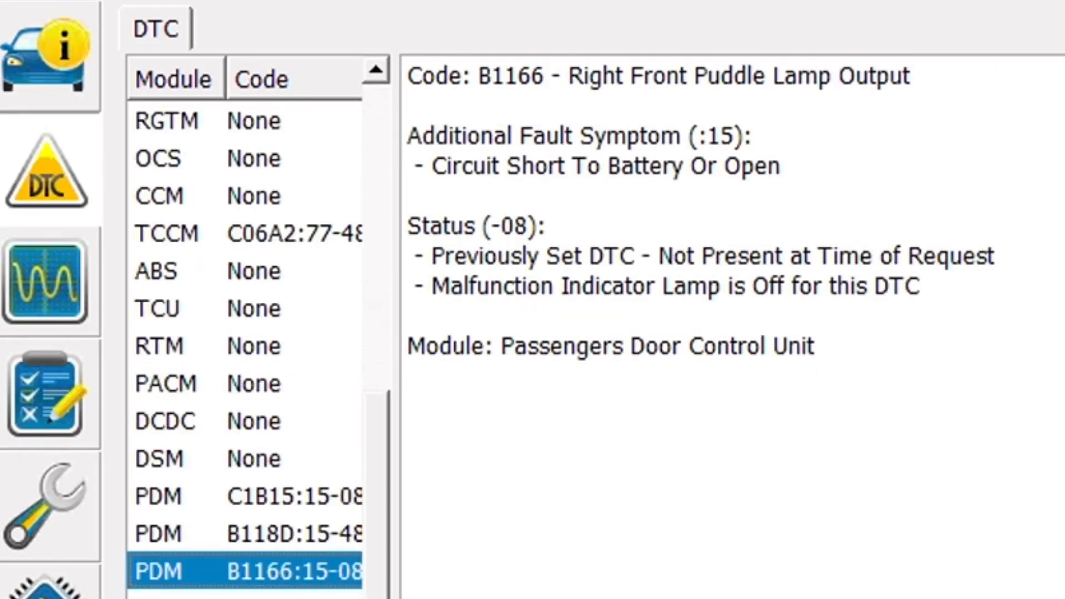
pyautogui.scroll(-3)
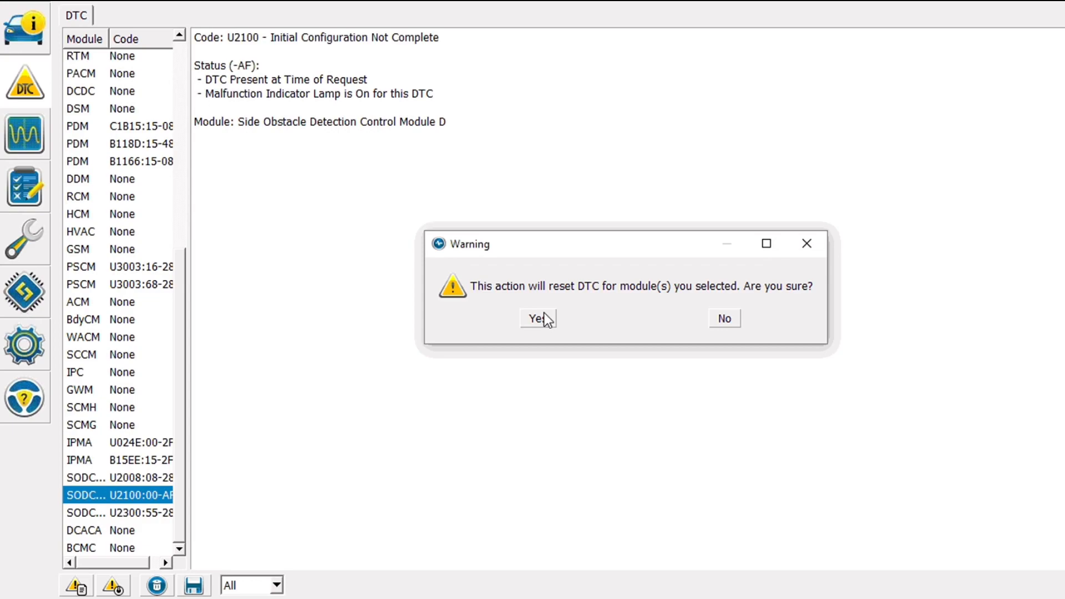
# - Confirm the DTC reset and the ignition cycle prompt so the codes are re-read
pyautogui.click(536, 318)
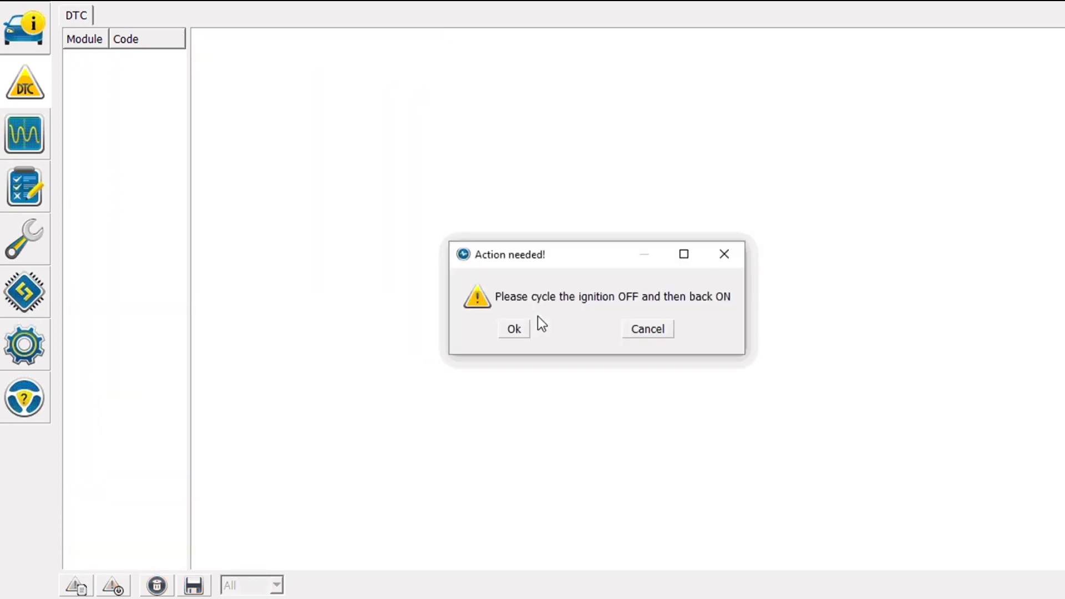
pyautogui.click(514, 328)
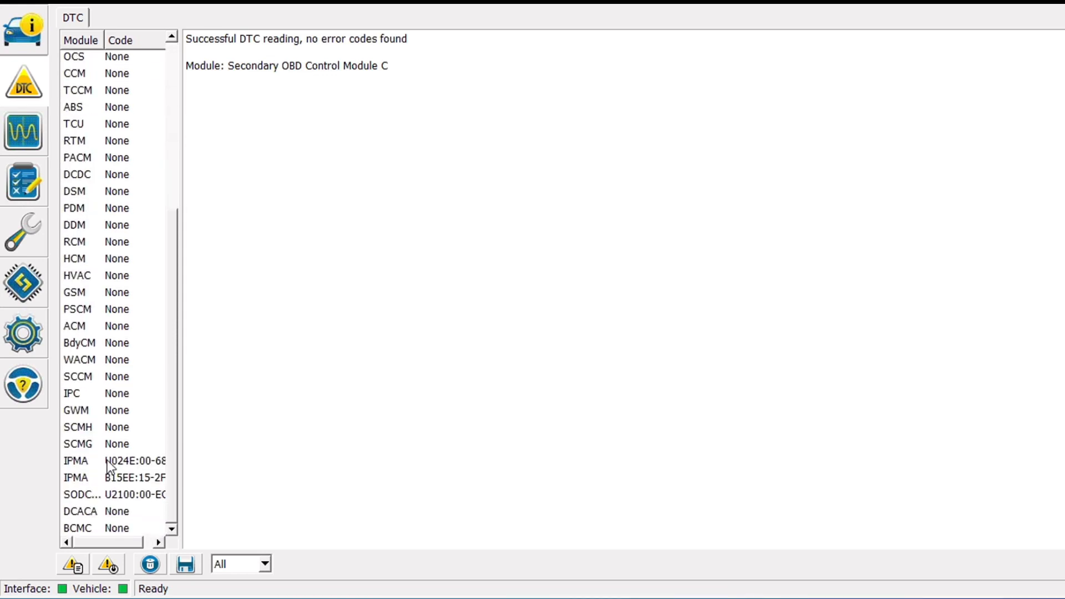
# - Select the SODCMD Module configuration (AS BUILT format) procedure in Configuration and Programming
pyautogui.click(123, 461)
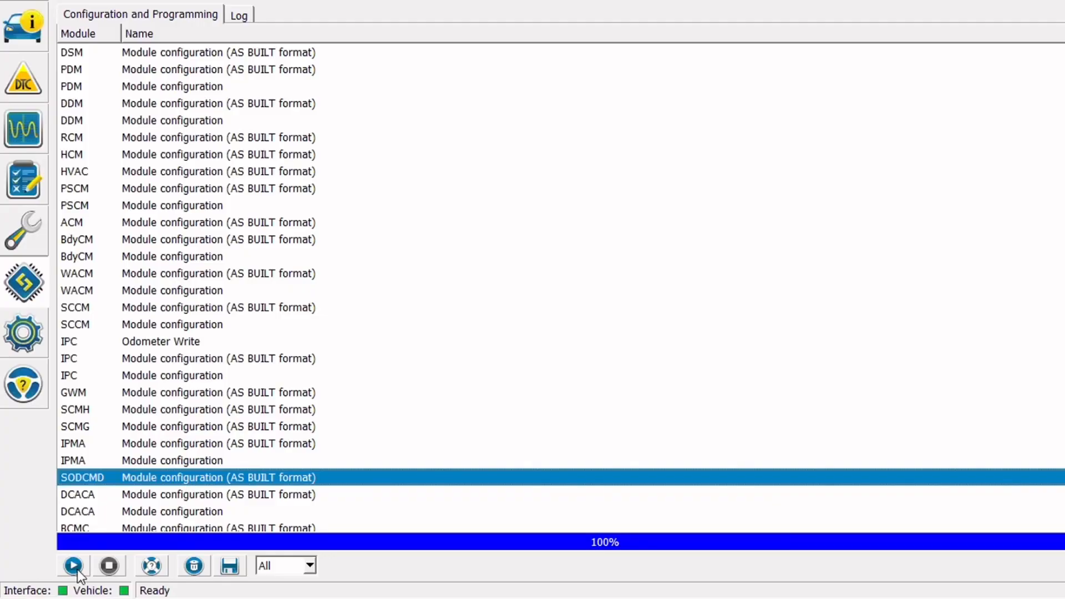
# - Run the SODCMD As-Built procedure and accept the configuration safety warning
pyautogui.click(74, 565)
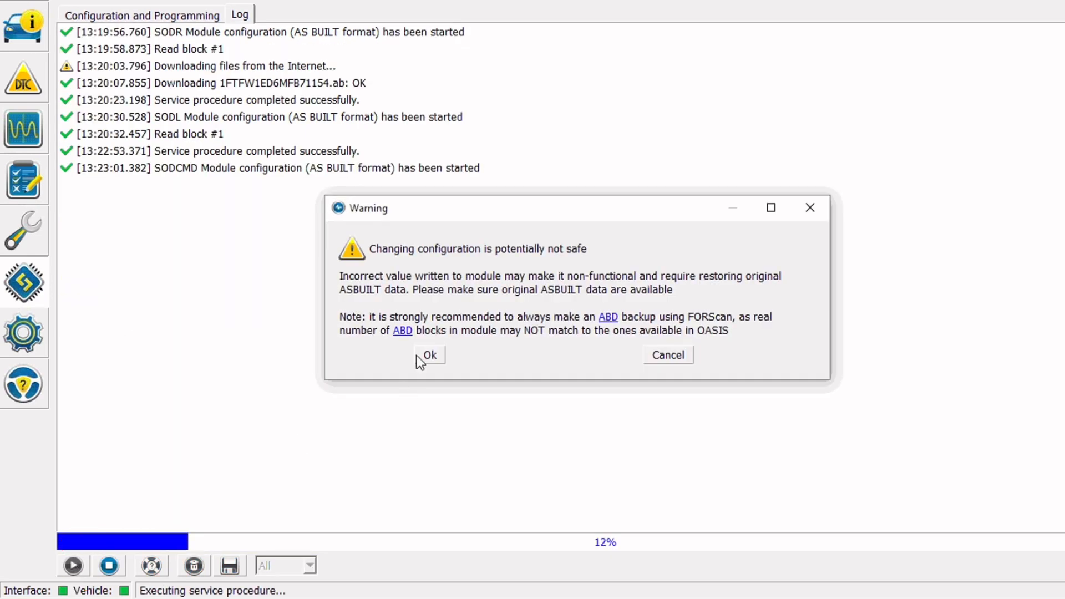
pyautogui.click(429, 356)
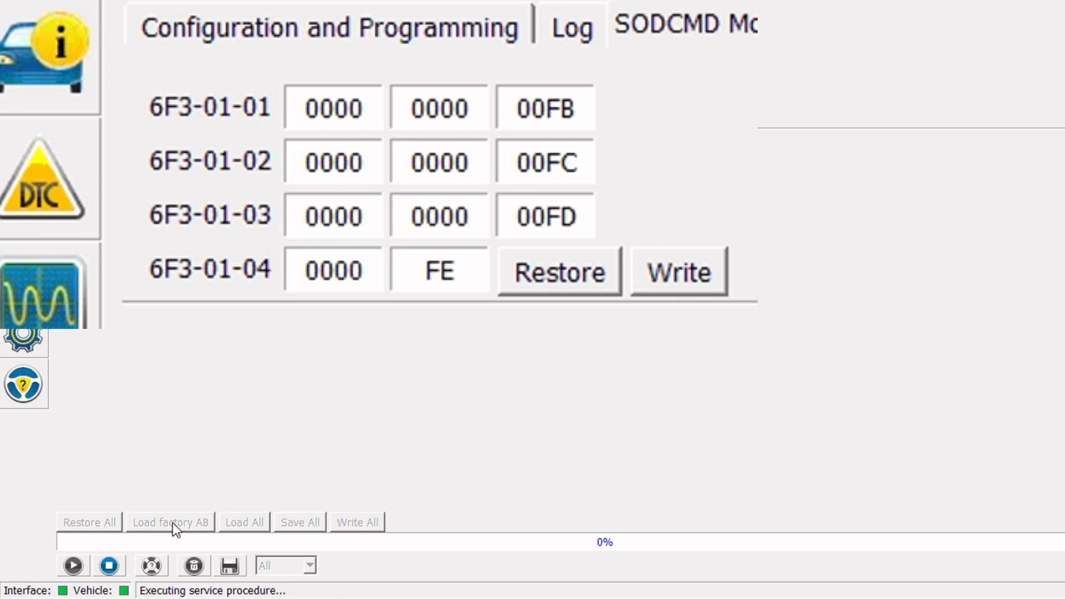
pyautogui.moveTo(259, 447)
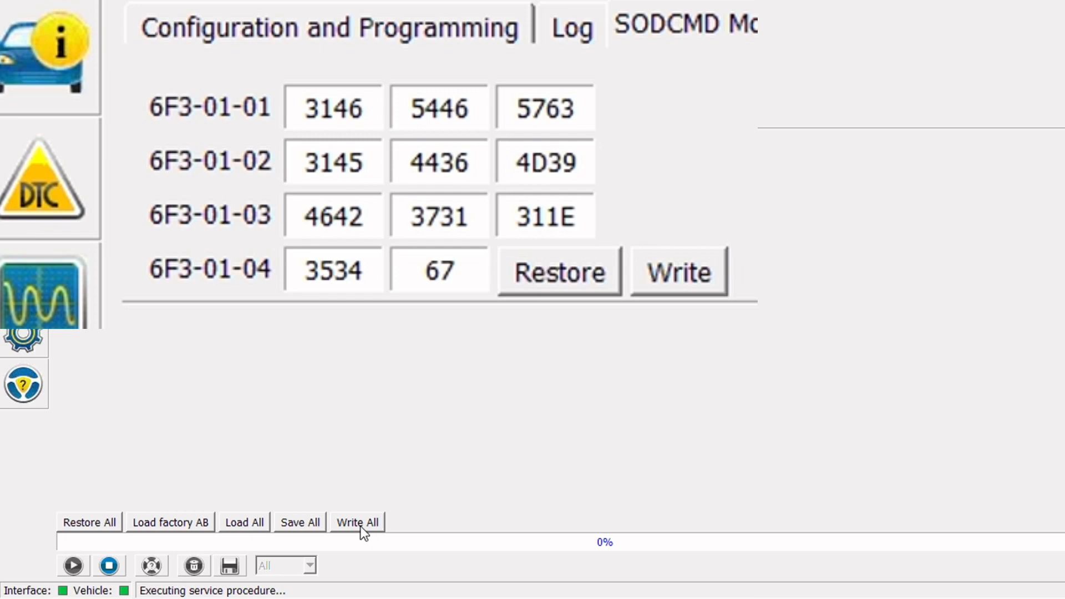
# - Request writing all loaded factory As-Built values to the SODCMD module
pyautogui.click(356, 523)
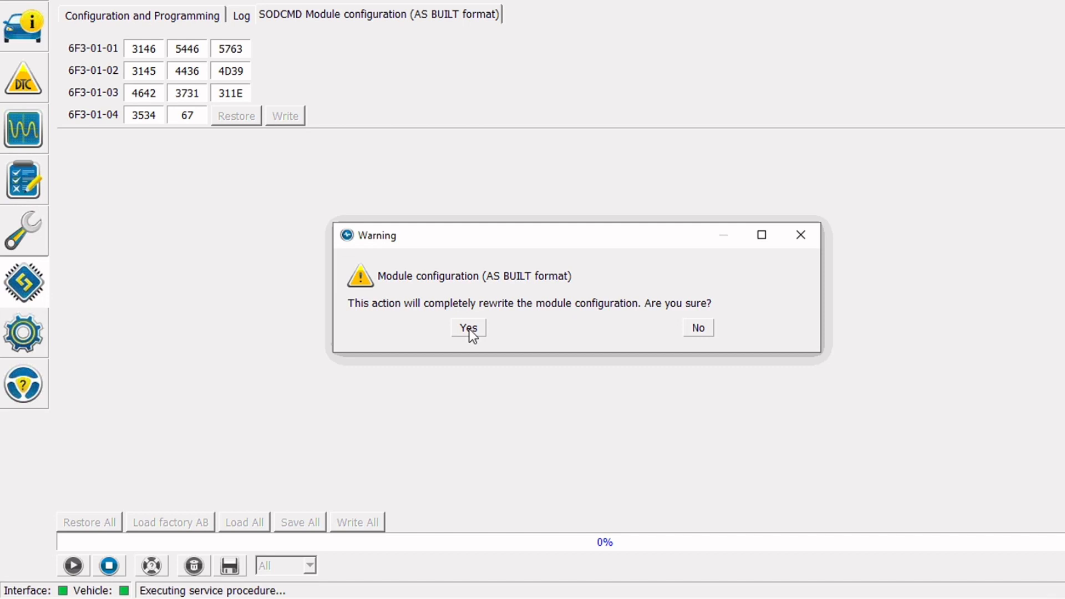
# - Confirm the rewrite, acknowledge 'Block(s) programmed successfully', and view the procedure log
pyautogui.click(468, 326)
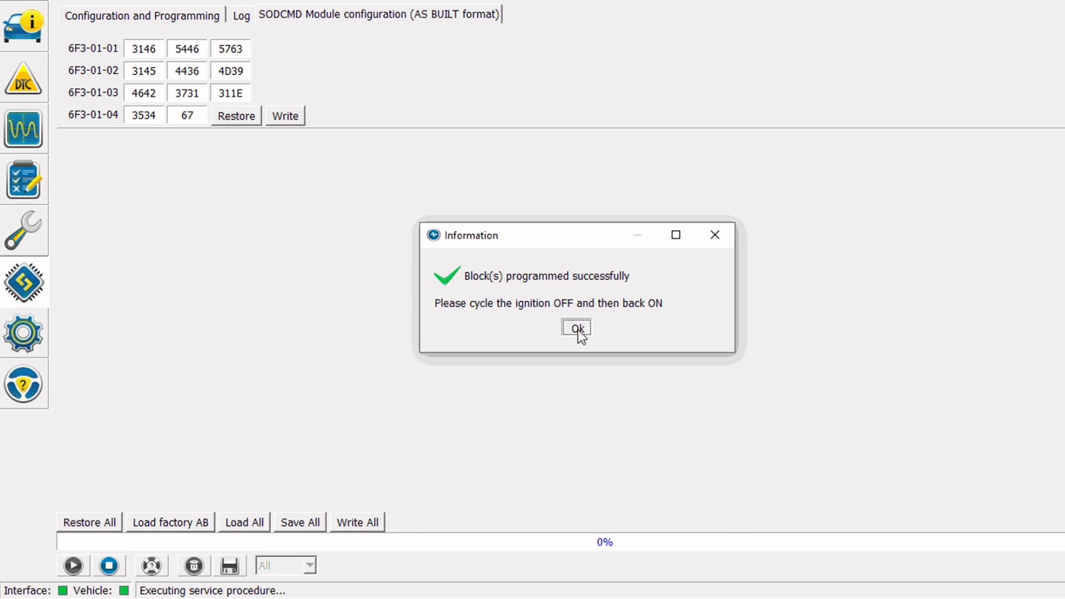
pyautogui.click(576, 329)
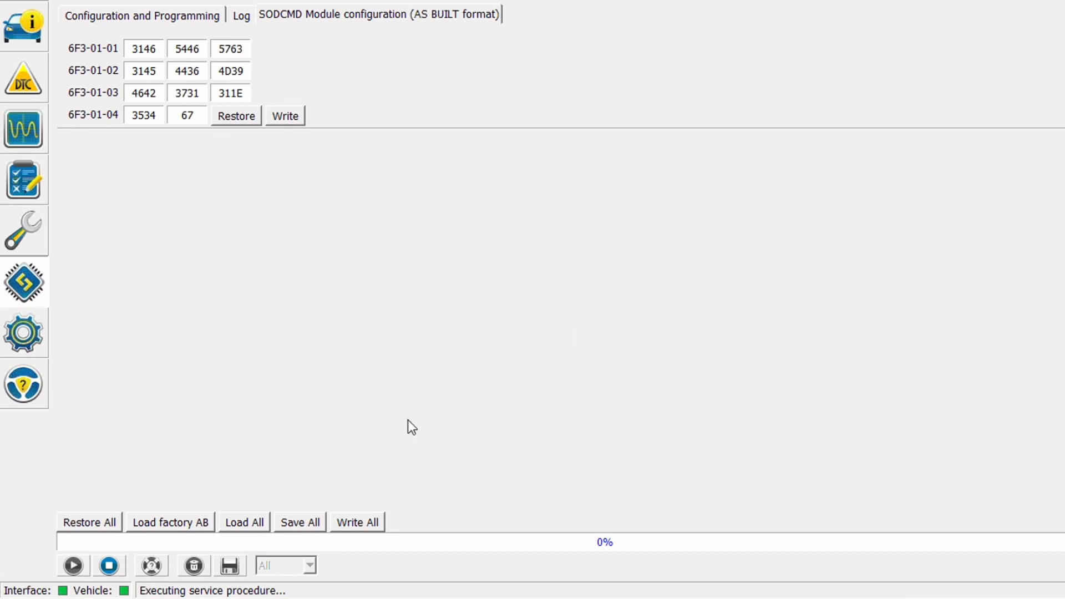
pyautogui.click(110, 565)
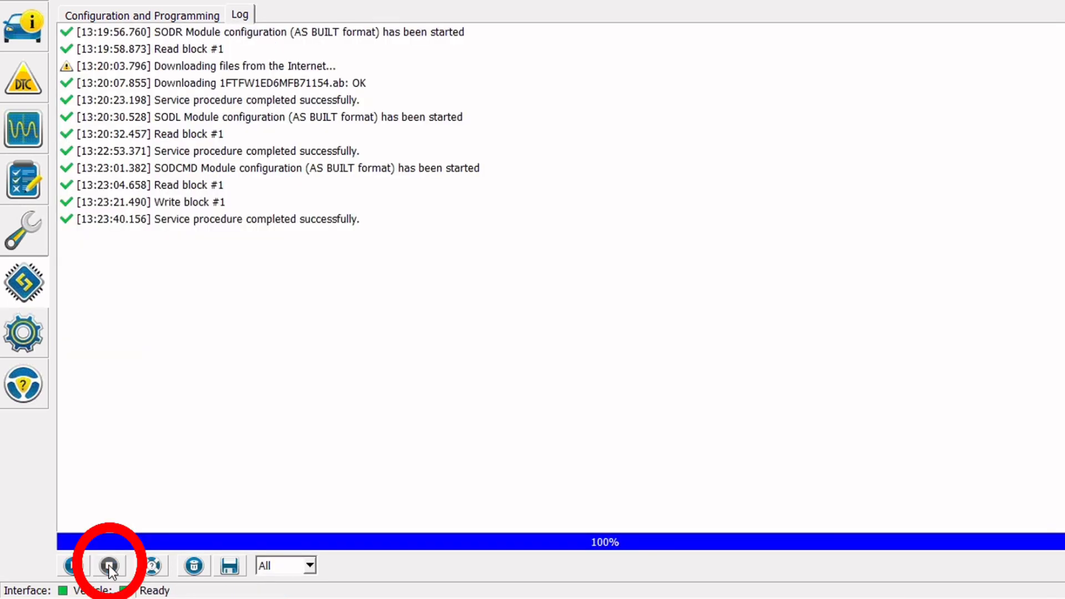
# - Stop the procedure and clear the SODCMD U2100 code, confirming the reset and ignition prompt
pyautogui.click(24, 77)
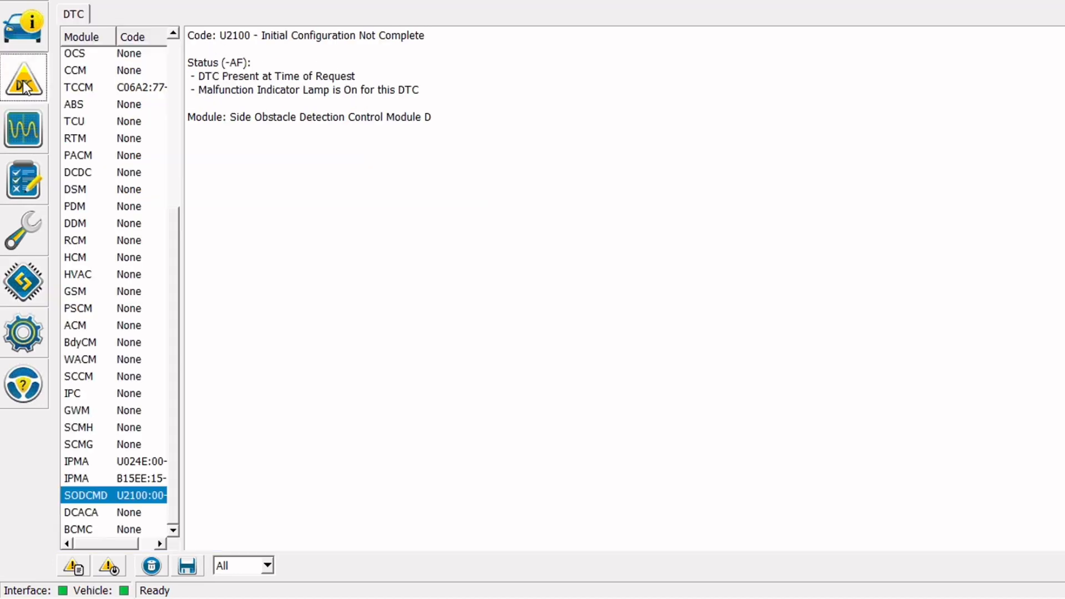
pyautogui.click(149, 565)
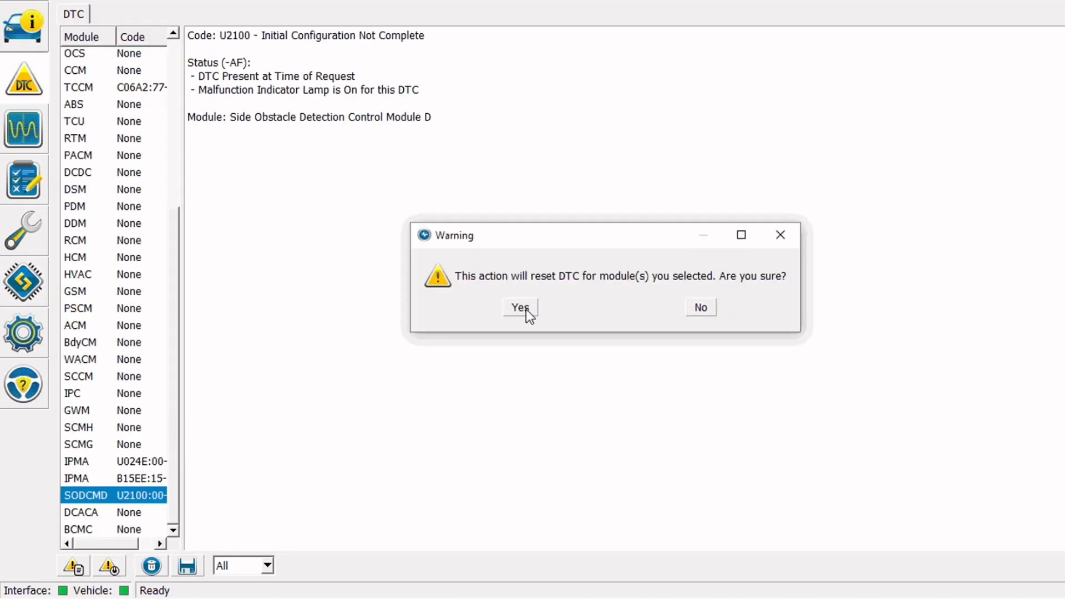
pyautogui.click(520, 308)
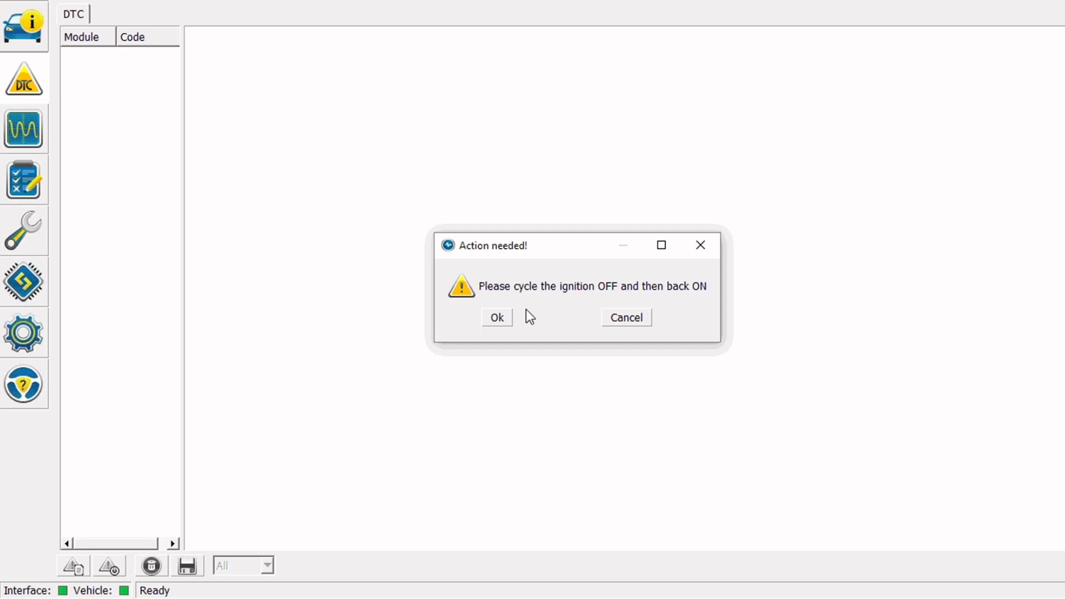
pyautogui.click(496, 317)
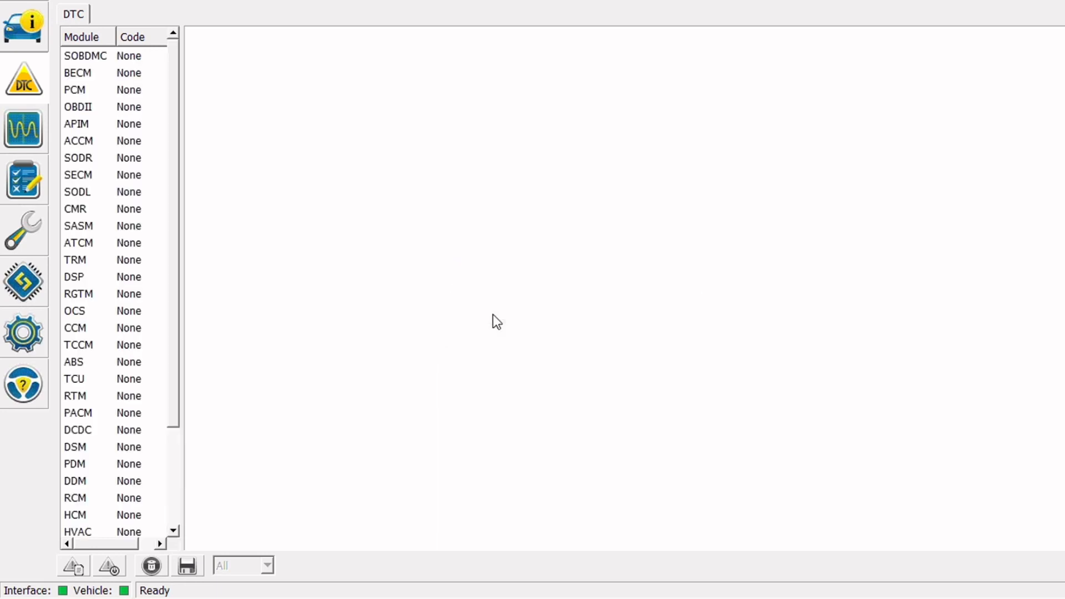
# - Check SODCMD reports no codes and view IPMA's U024E lost-communication code details
pyautogui.click(86, 55)
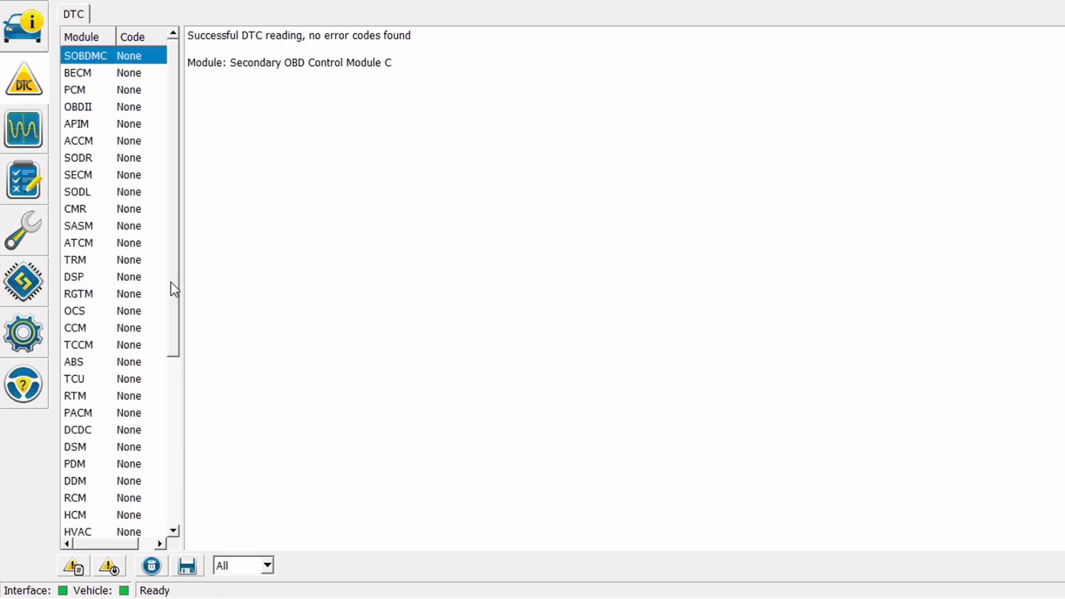
pyautogui.scroll(-3)
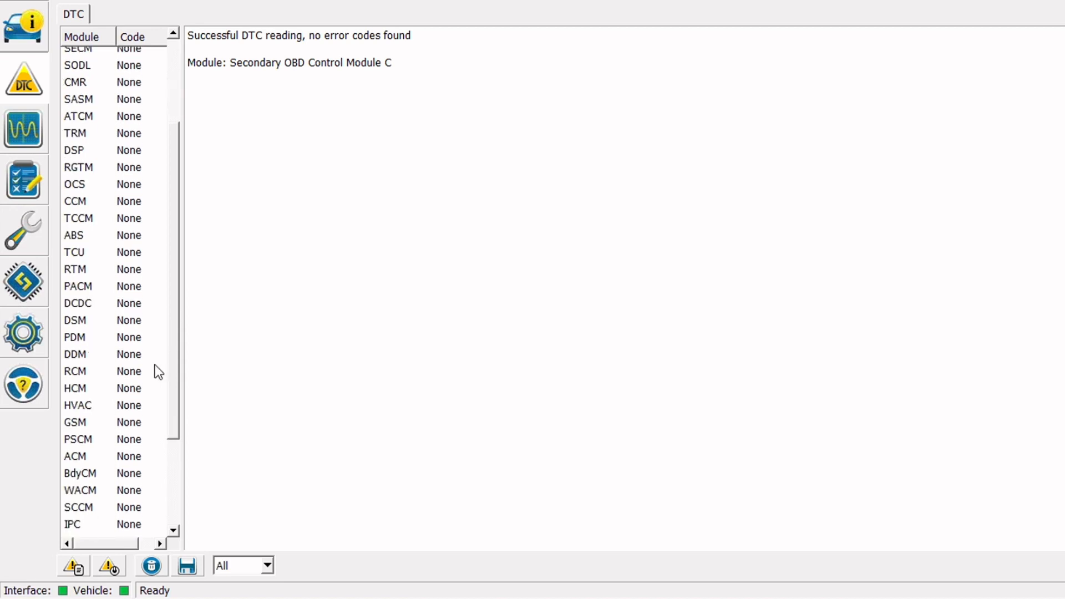
pyautogui.click(102, 461)
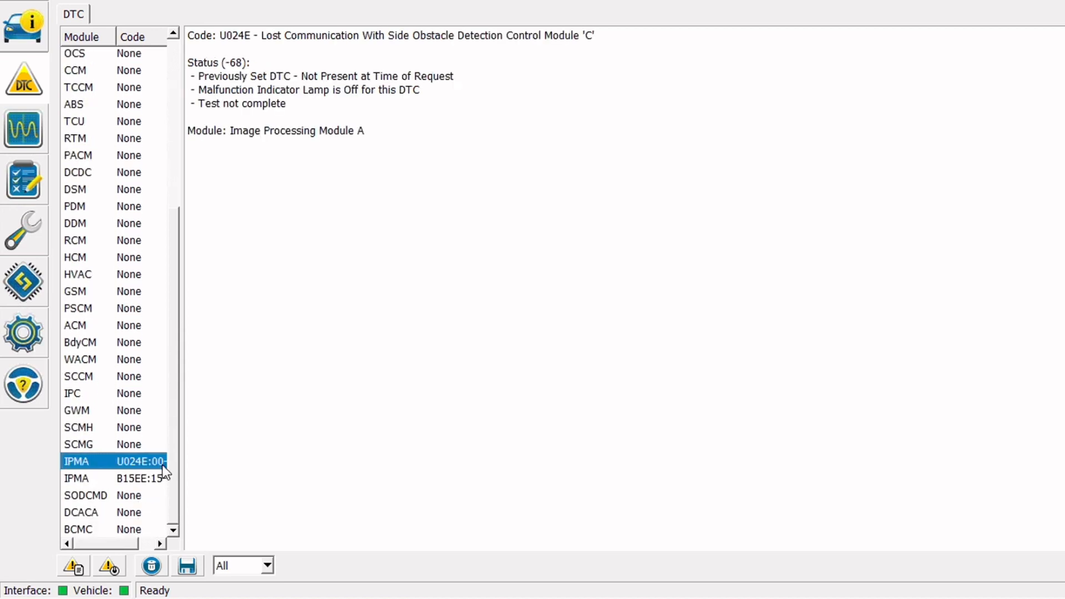